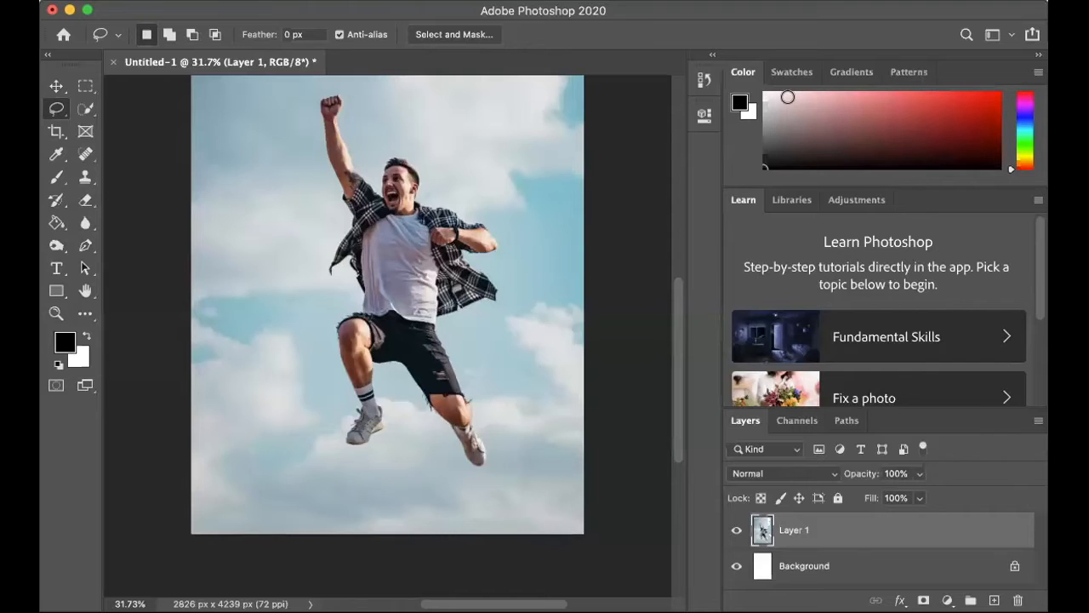
{"action": "mouse_move", "coordinate": [361, 95]}
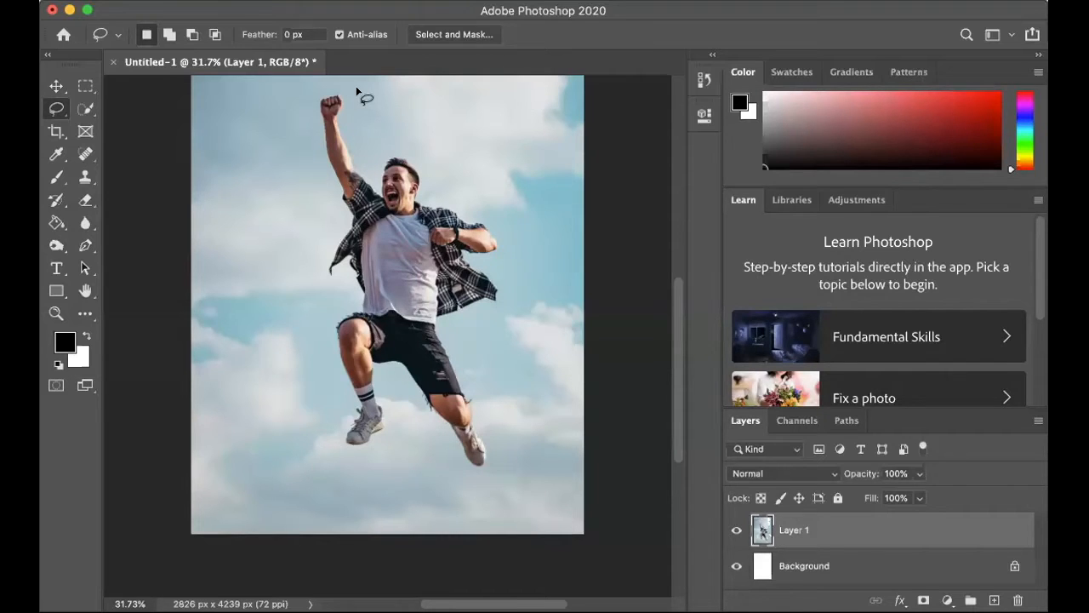
{"action": "mouse_move", "coordinate": [196, 139]}
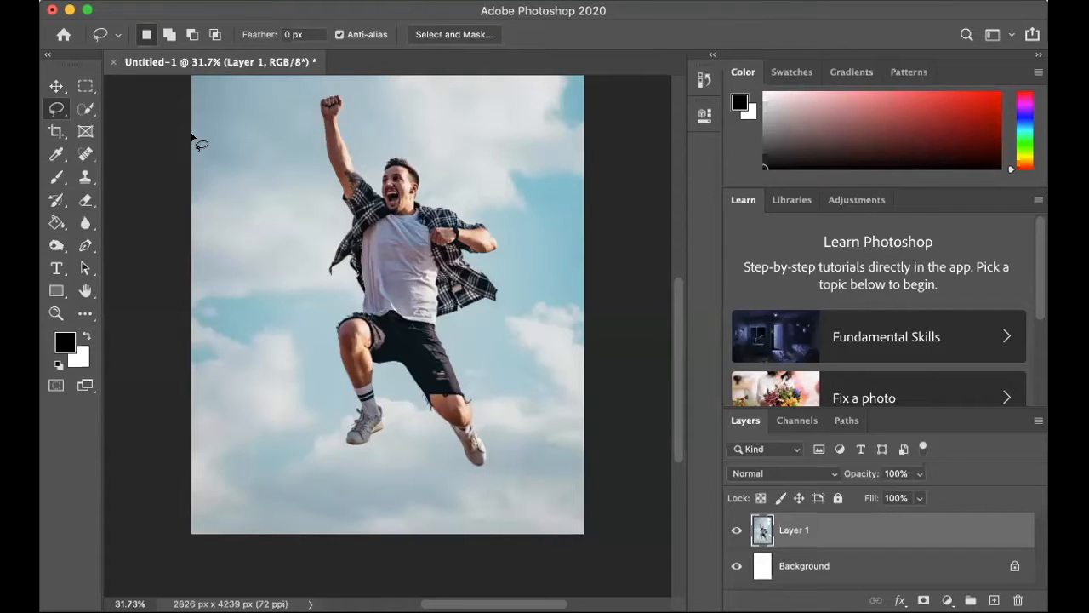
{"action": "mouse_move", "coordinate": [344, 185]}
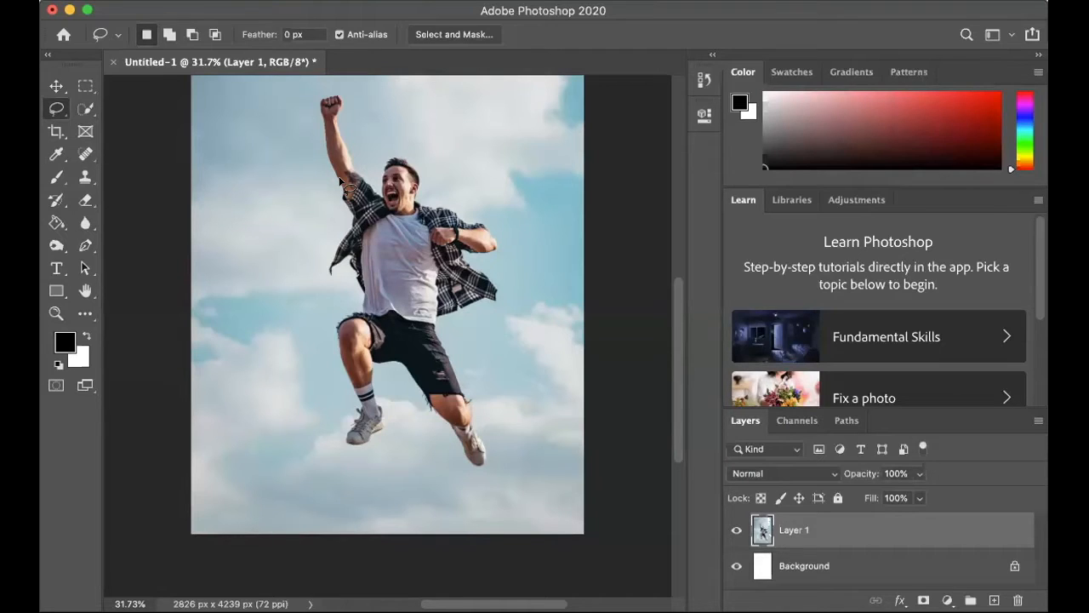
Switch to the Rectangular Marquee tool for rectangular selections on the photo.
{"action": "left_click", "coordinate": [85, 86]}
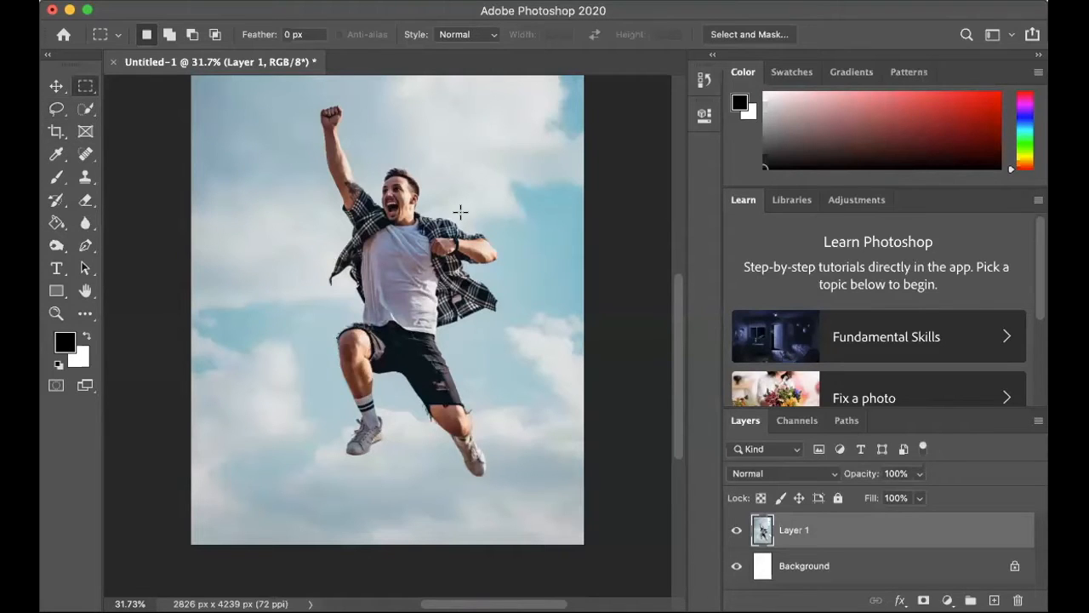
{"action": "mouse_move", "coordinate": [119, 152]}
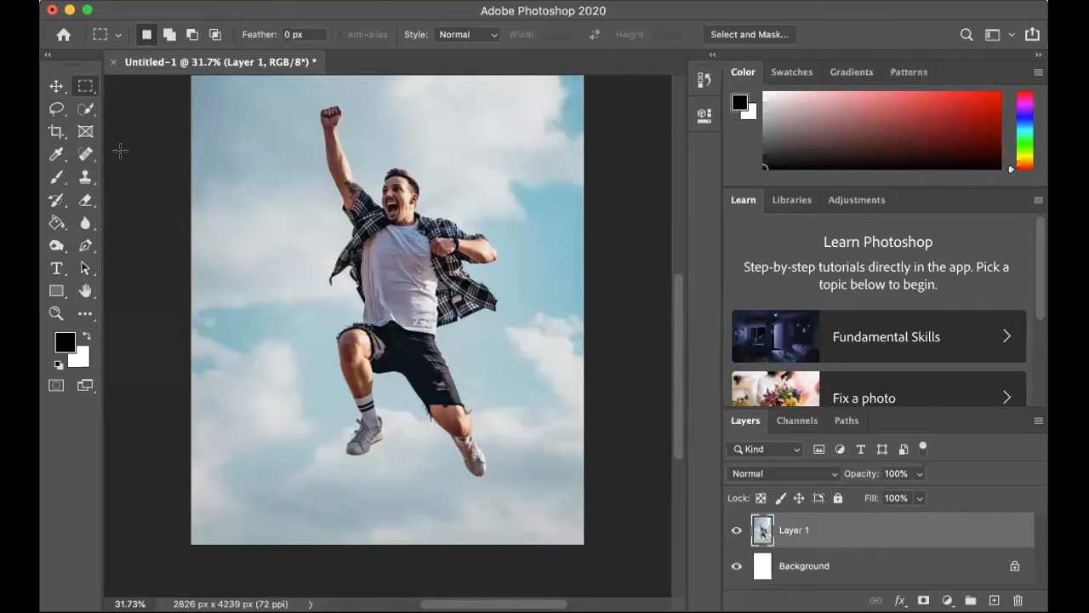
{"action": "mouse_move", "coordinate": [56, 109]}
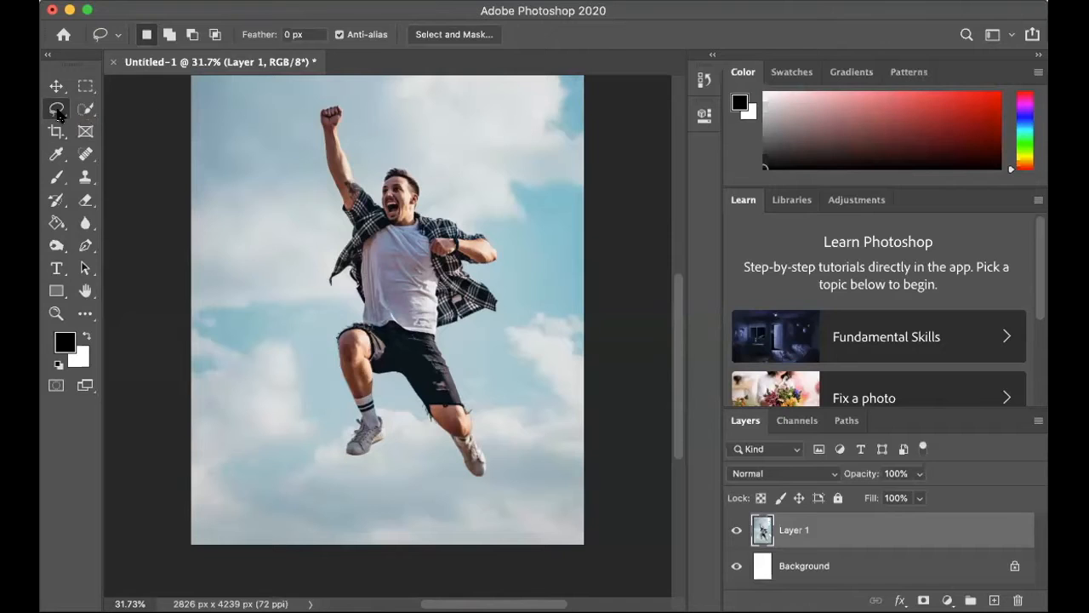
{"action": "mouse_move", "coordinate": [58, 109]}
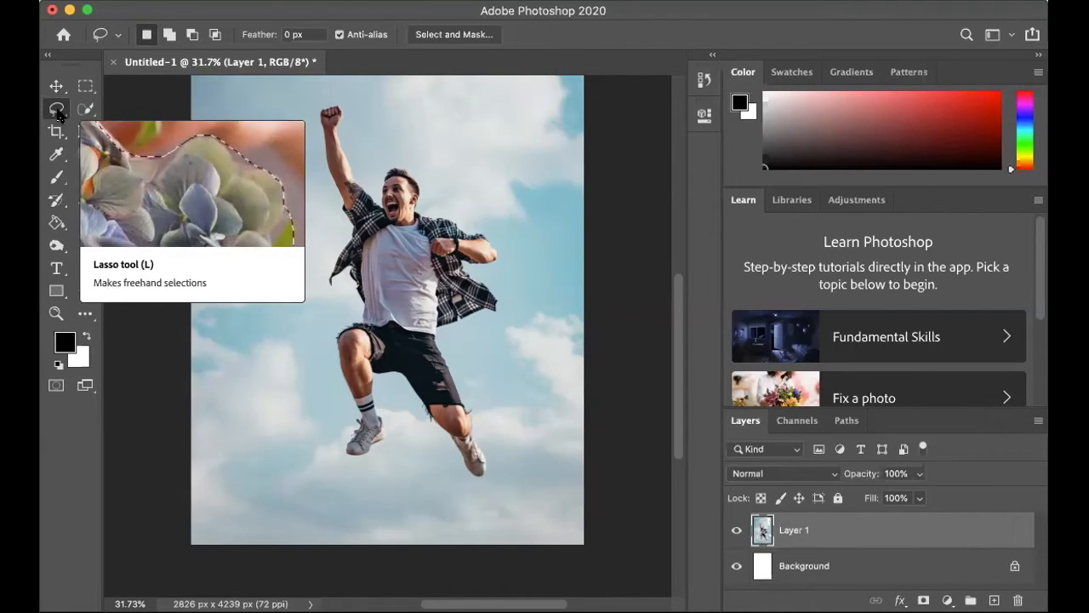
{"action": "mouse_move", "coordinate": [348, 160]}
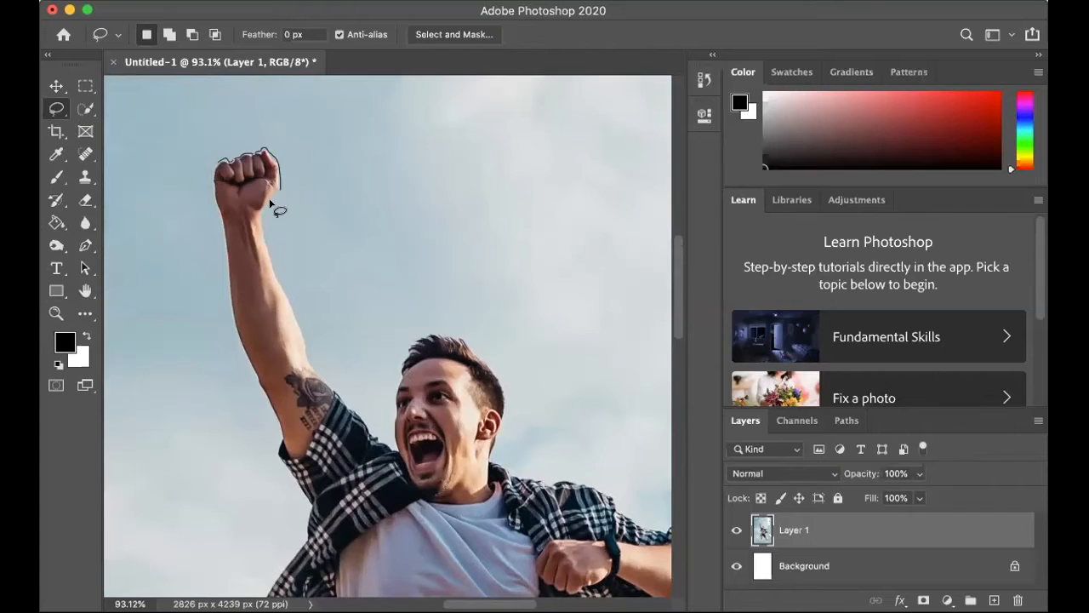
{"action": "left_click_drag", "start_coordinate": [275, 205], "coordinate": [292, 297]}
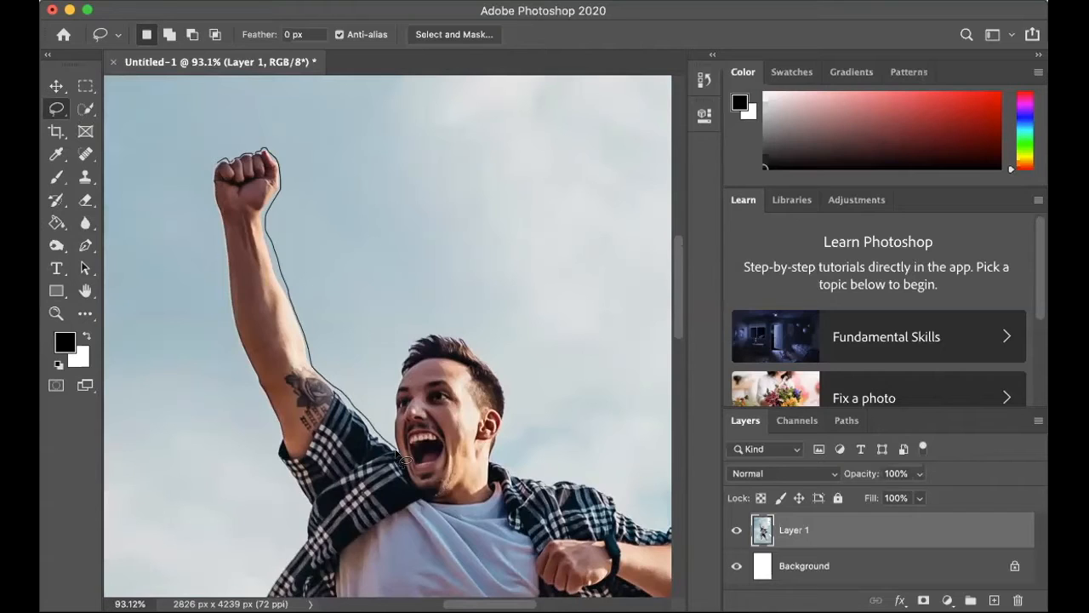
{"action": "mouse_move", "coordinate": [358, 473]}
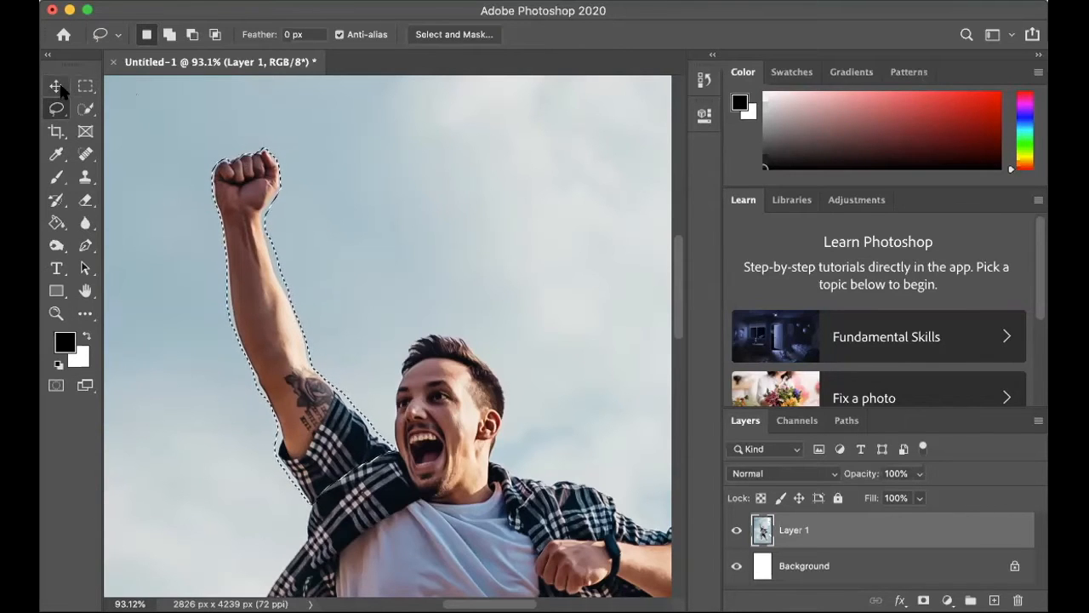
{"action": "mouse_move", "coordinate": [56, 87]}
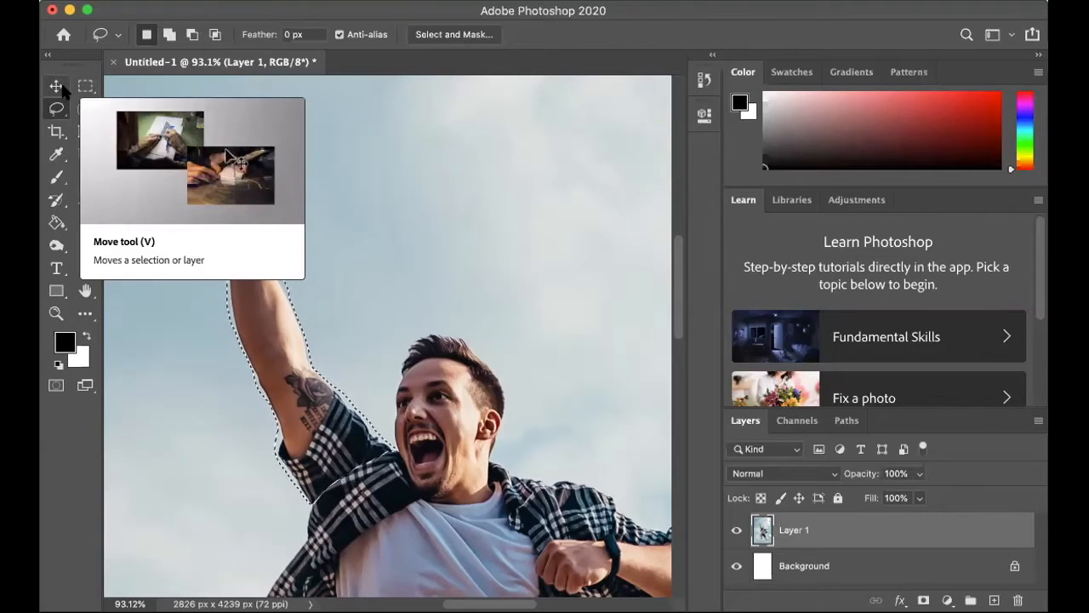
{"action": "left_click", "coordinate": [57, 86]}
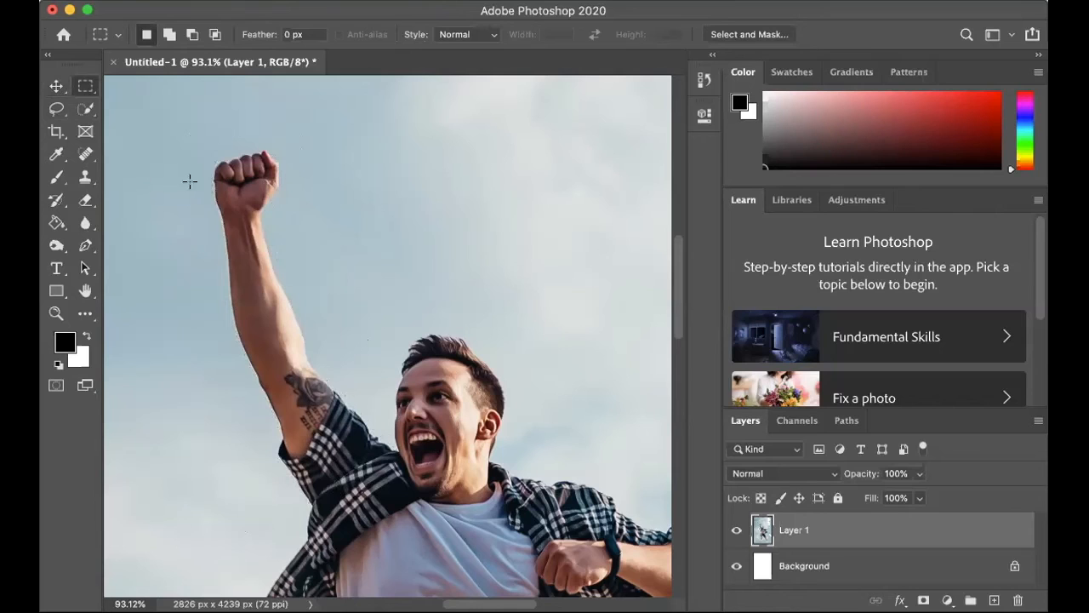
Switch to the Polygonal Lasso Tool from the lasso flyout for straight-edged selections.
{"action": "left_click", "coordinate": [58, 109]}
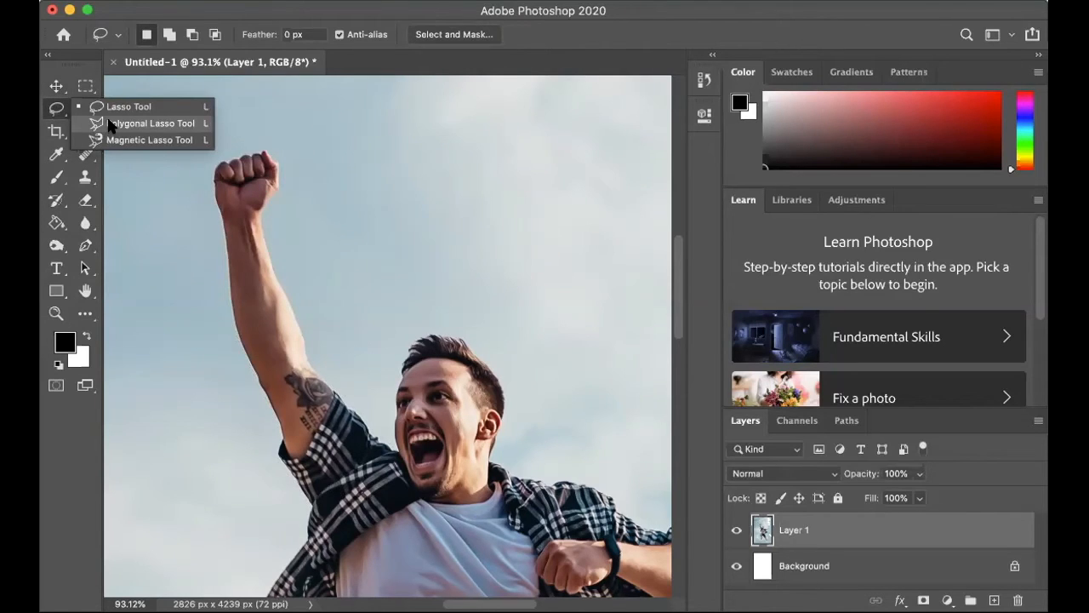
{"action": "left_click", "coordinate": [155, 122]}
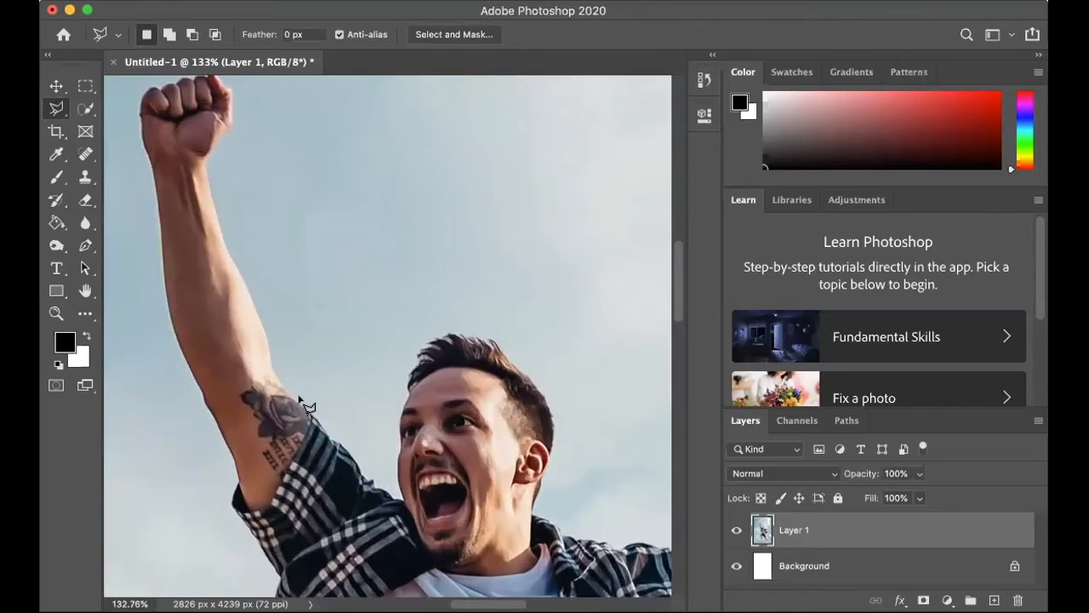
{"action": "mouse_move", "coordinate": [281, 368]}
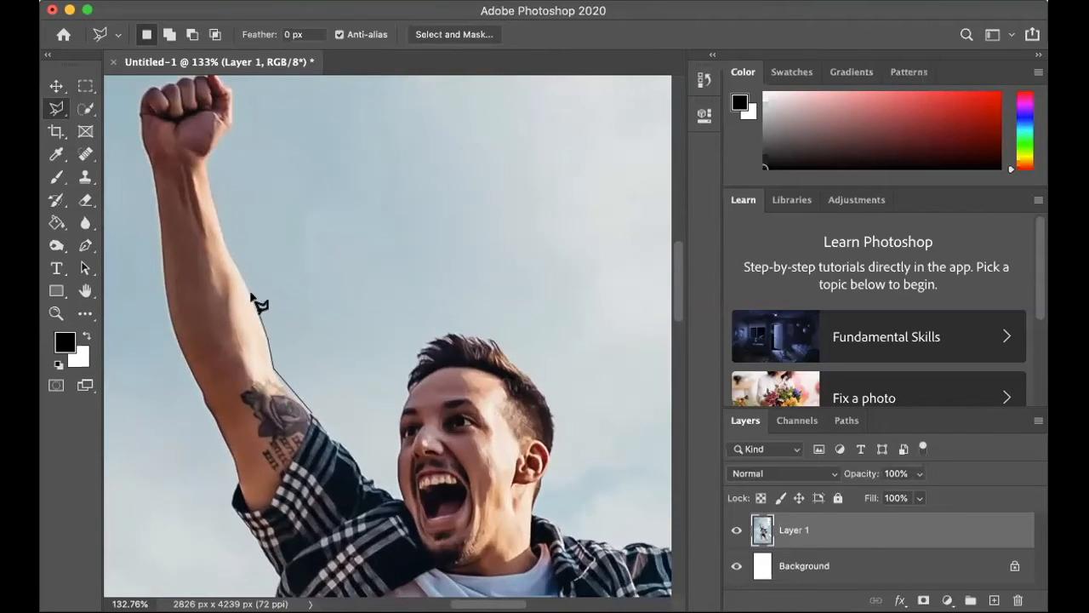
{"action": "mouse_move", "coordinate": [238, 262]}
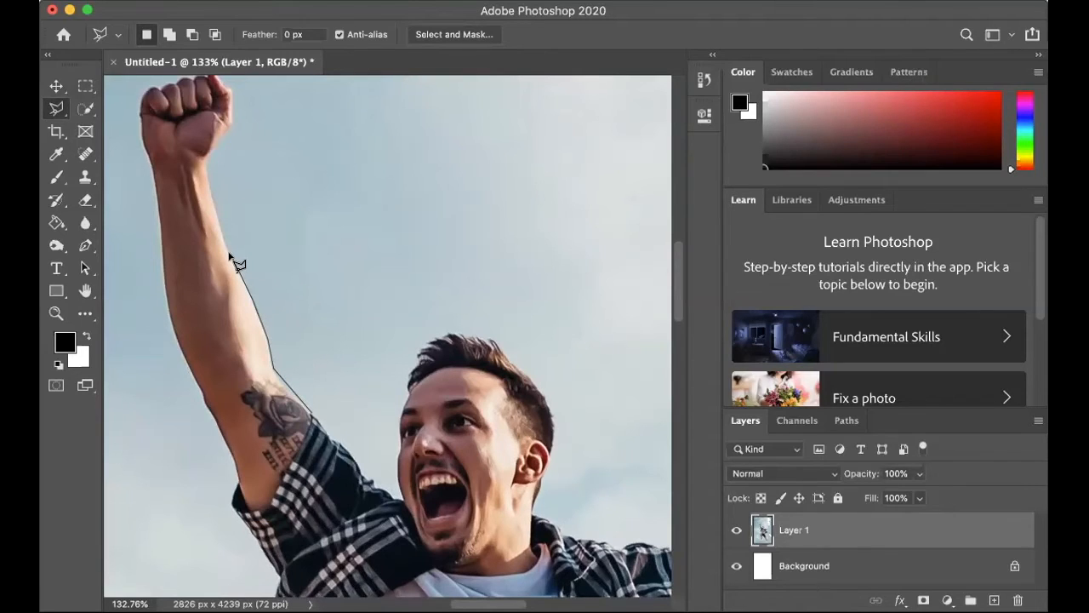
{"action": "mouse_move", "coordinate": [217, 187]}
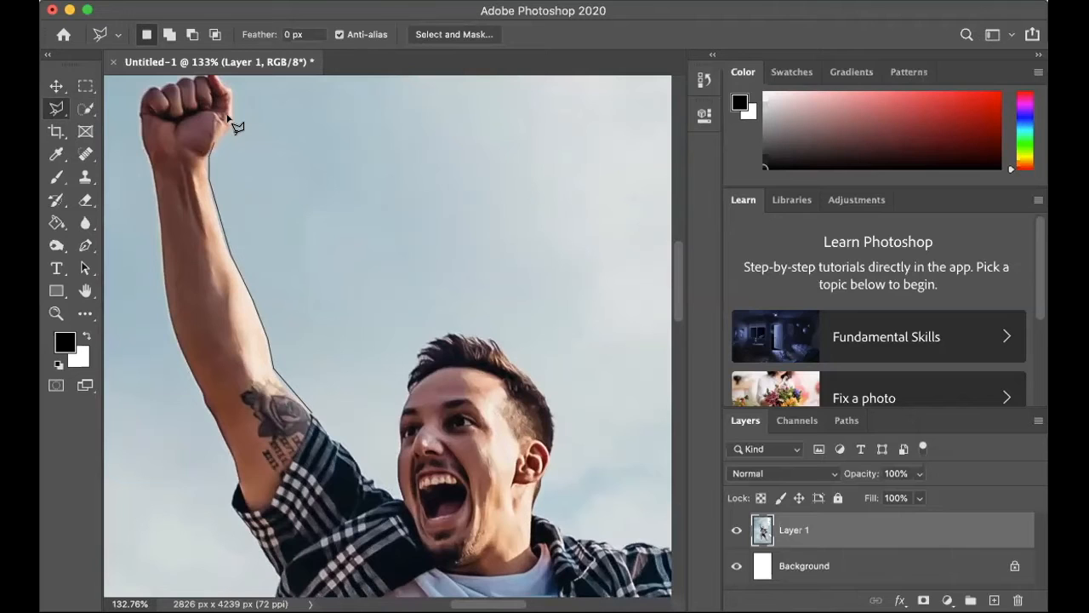
{"action": "mouse_move", "coordinate": [238, 89]}
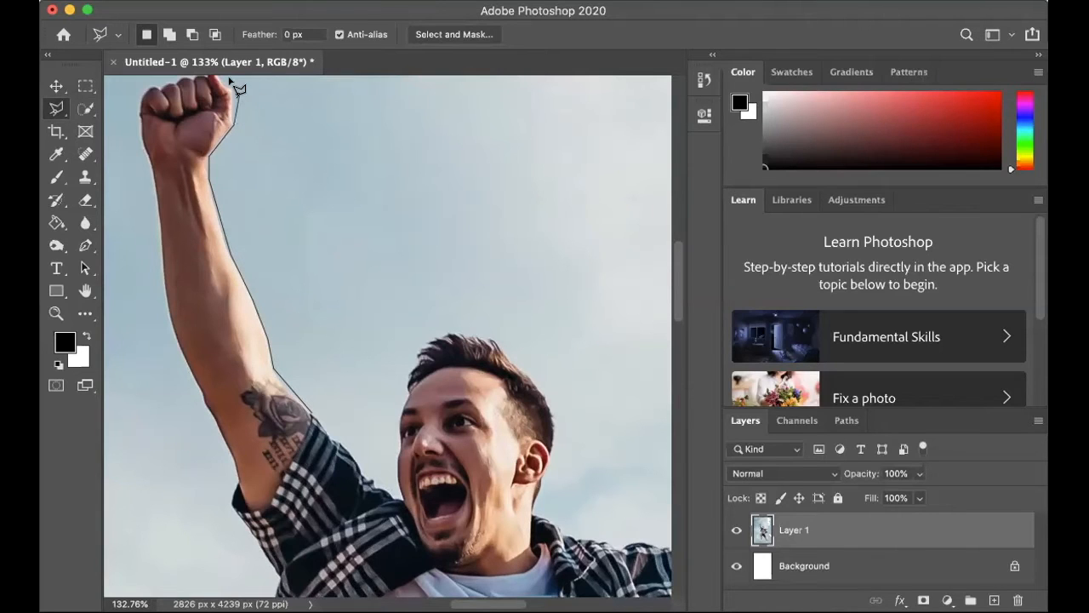
{"action": "mouse_move", "coordinate": [228, 85]}
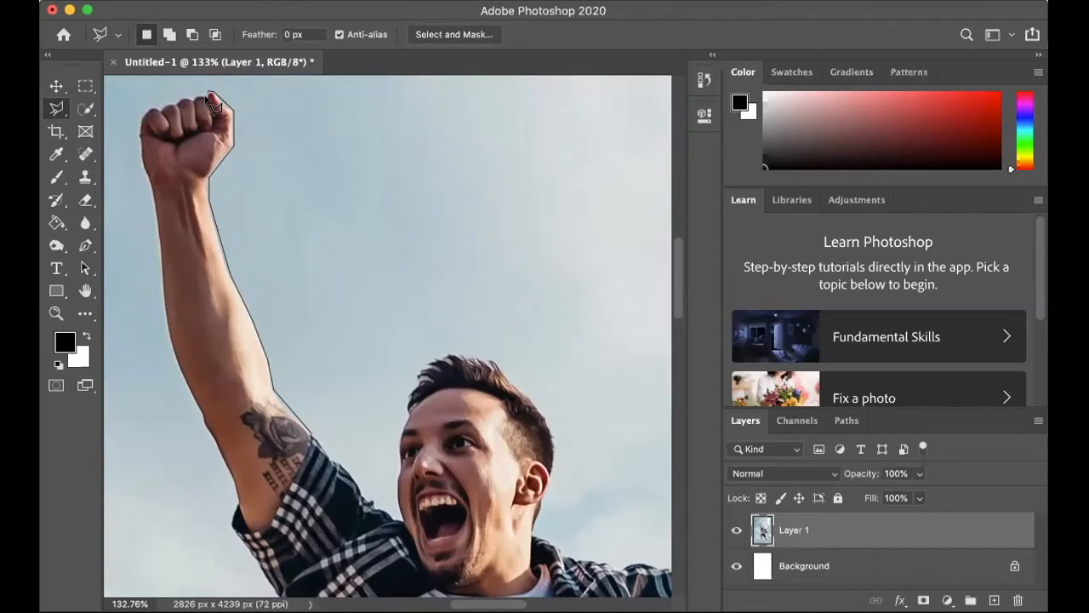
{"action": "mouse_move", "coordinate": [204, 109]}
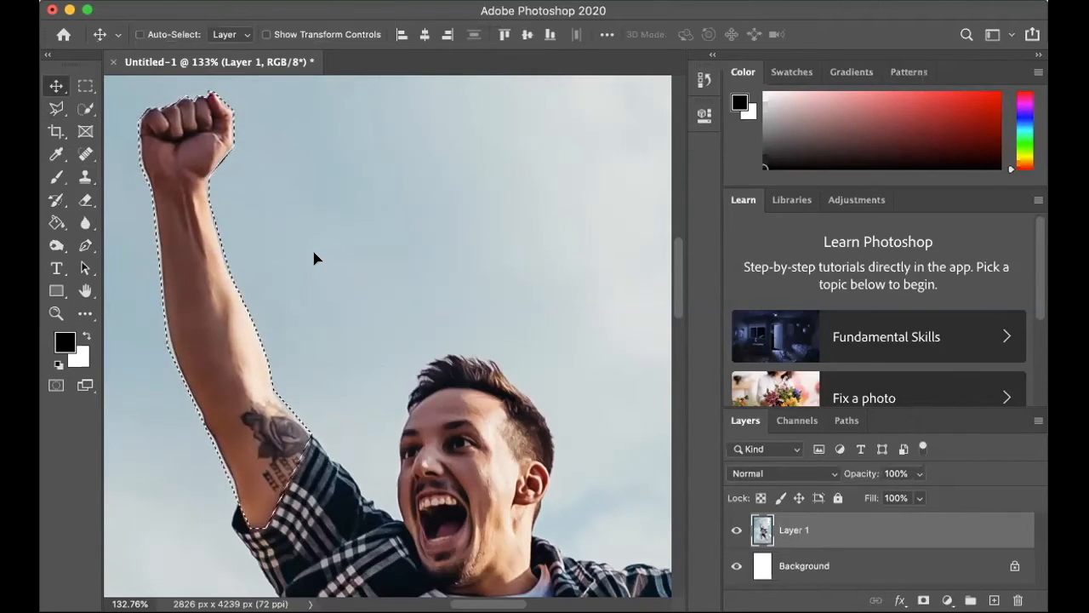
Lasso-select the arm and drag it sideways with the Move tool to reveal the cutout.
{"action": "left_click", "coordinate": [56, 109]}
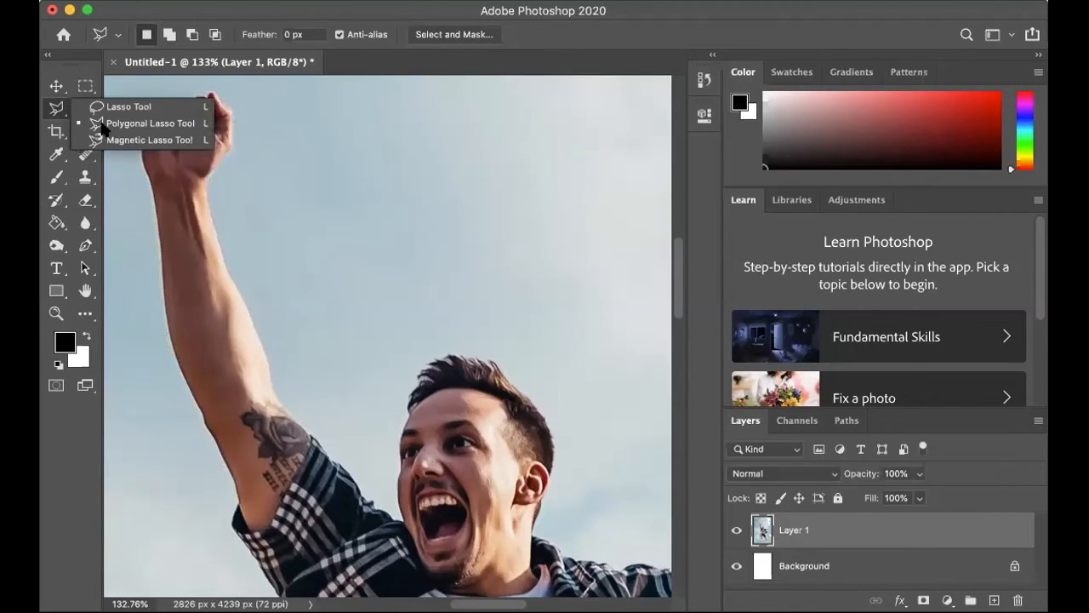
{"action": "left_click", "coordinate": [150, 139]}
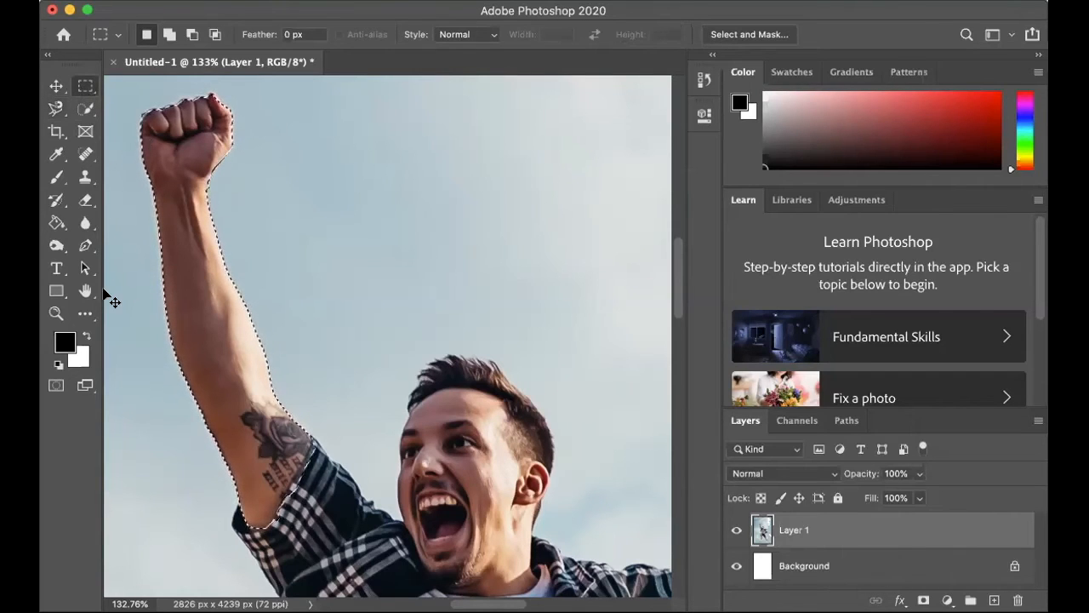
{"action": "left_click", "coordinate": [56, 85]}
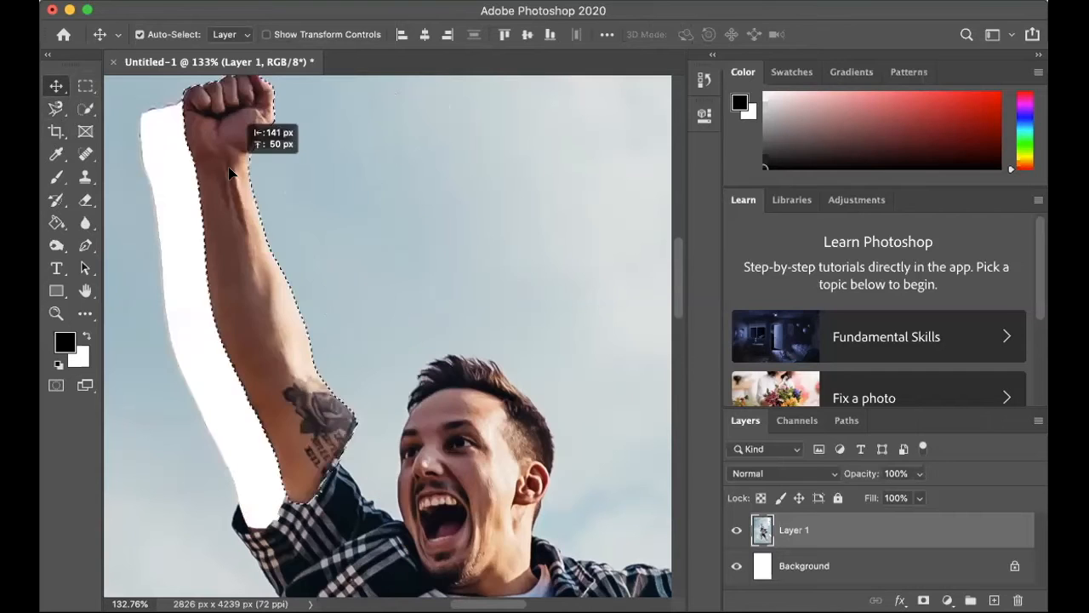
{"action": "left_click_drag", "start_coordinate": [230, 170], "coordinate": [357, 183]}
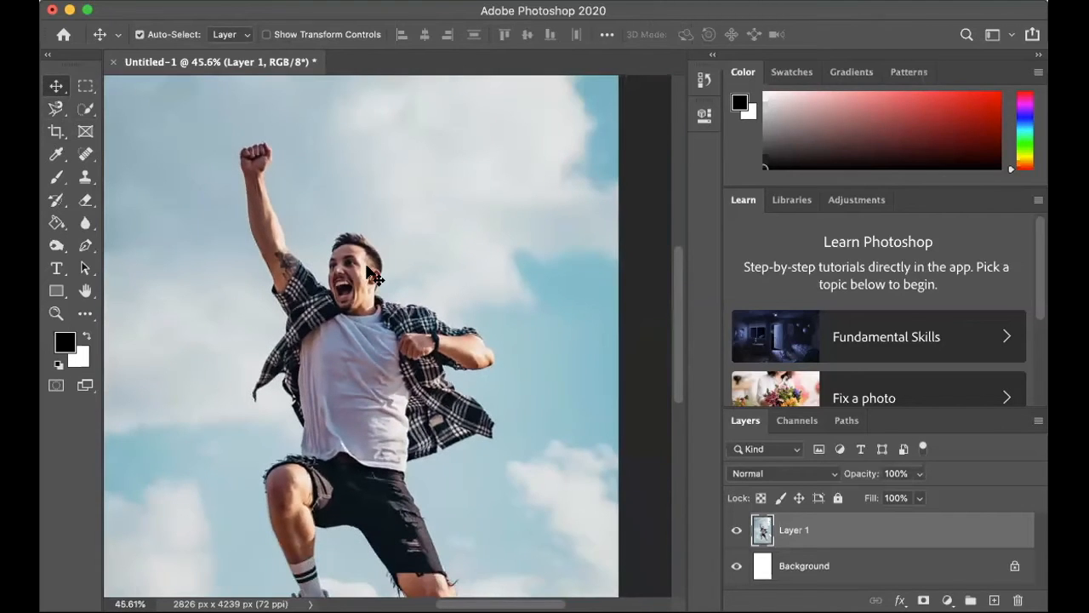
Switch to the Quick Selection Tool to paint an edge-following selection over the man.
{"action": "left_click", "coordinate": [56, 109]}
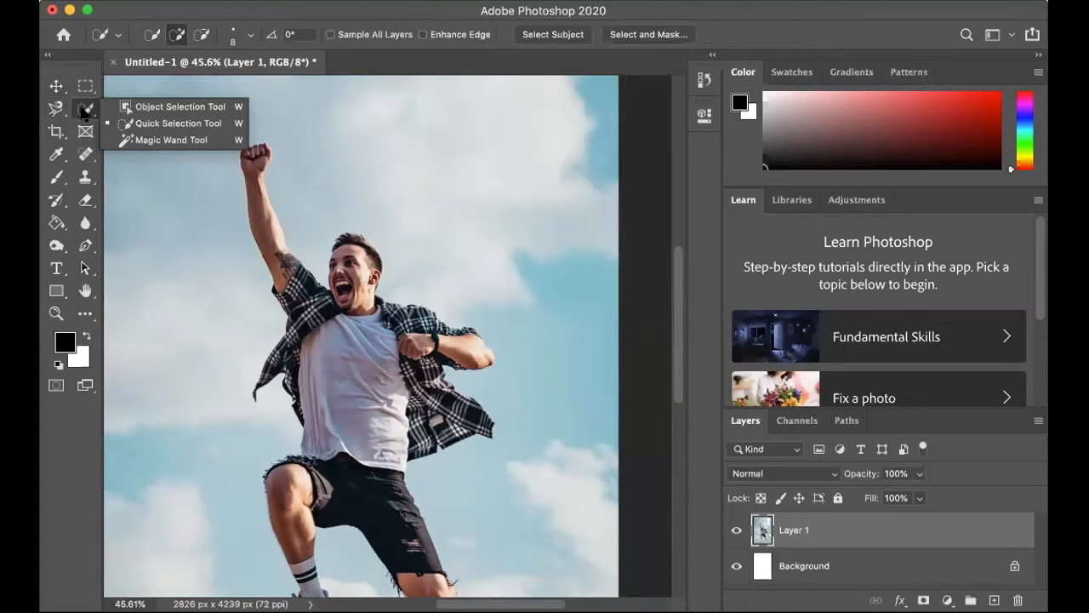
{"action": "mouse_move", "coordinate": [157, 122]}
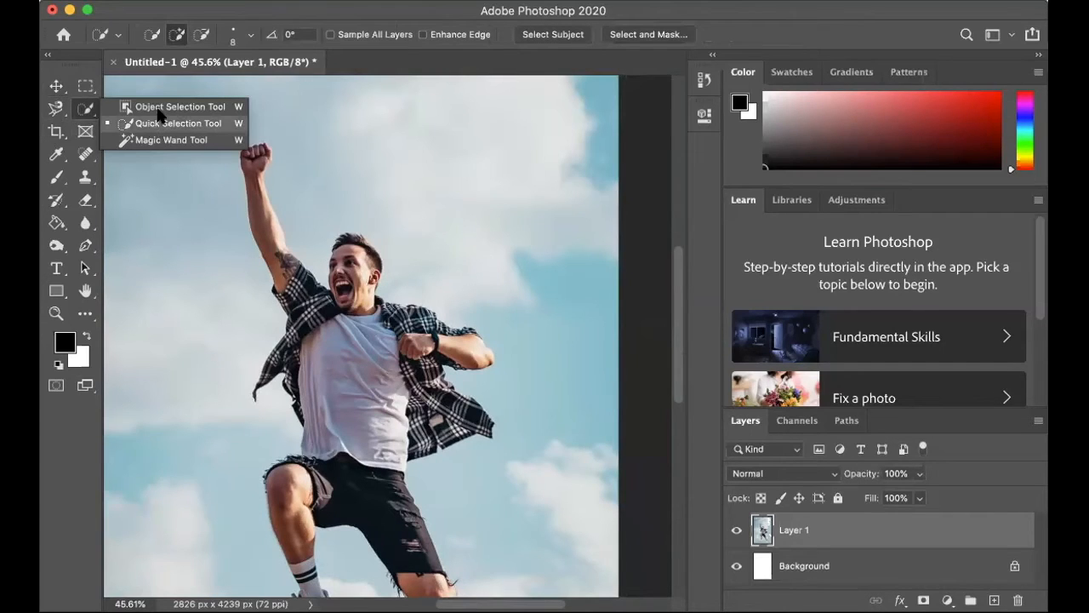
{"action": "left_click", "coordinate": [177, 122]}
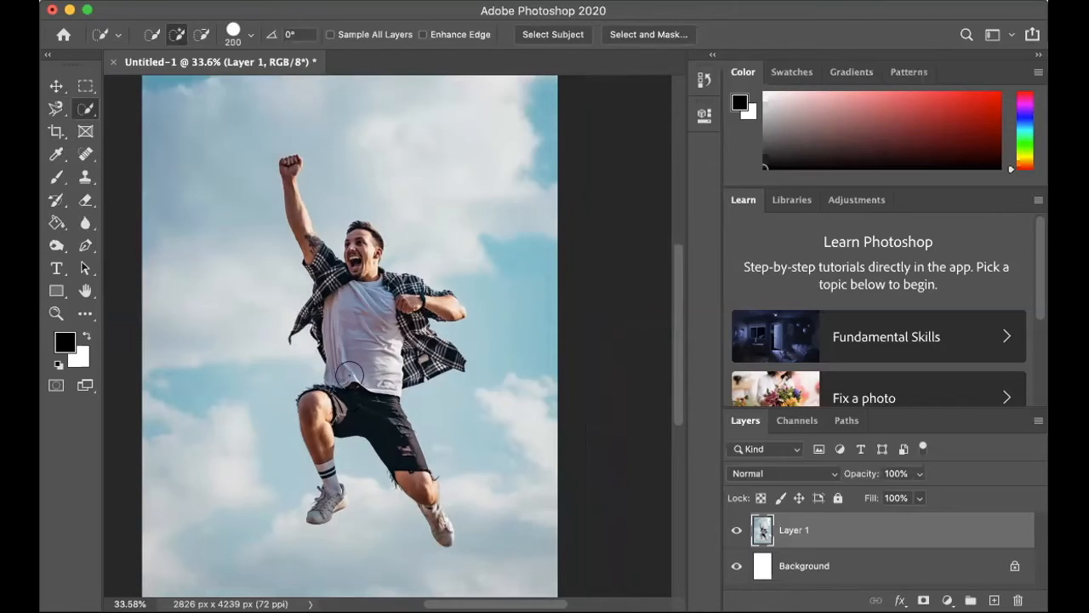
{"action": "mouse_move", "coordinate": [322, 494]}
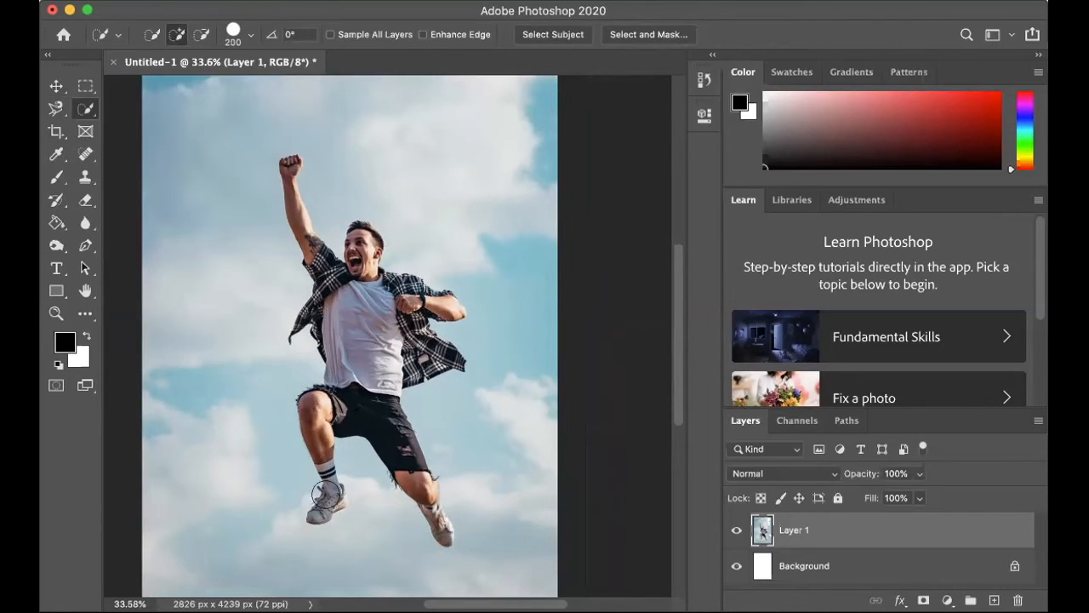
{"action": "mouse_move", "coordinate": [359, 322]}
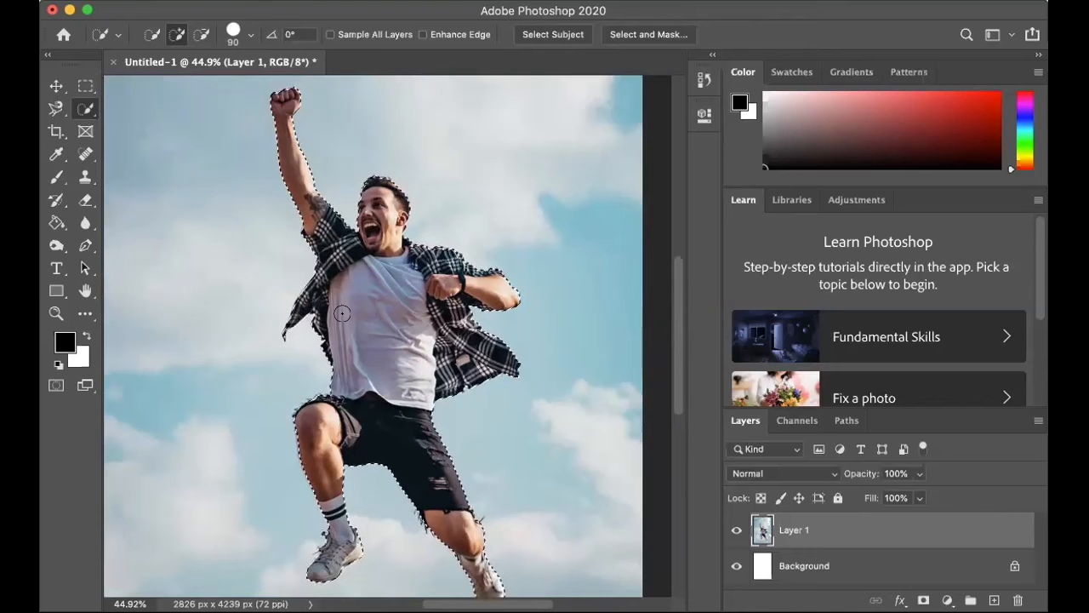
Switch to the Move tool to drag the selected man aside.
{"action": "left_click", "coordinate": [56, 85]}
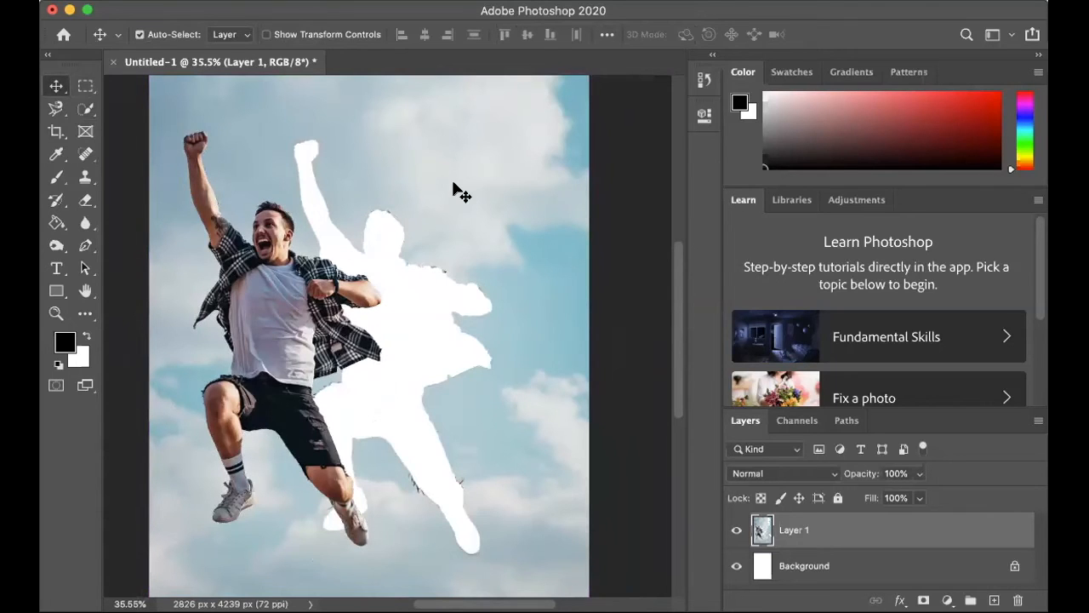
{"action": "mouse_move", "coordinate": [289, 208]}
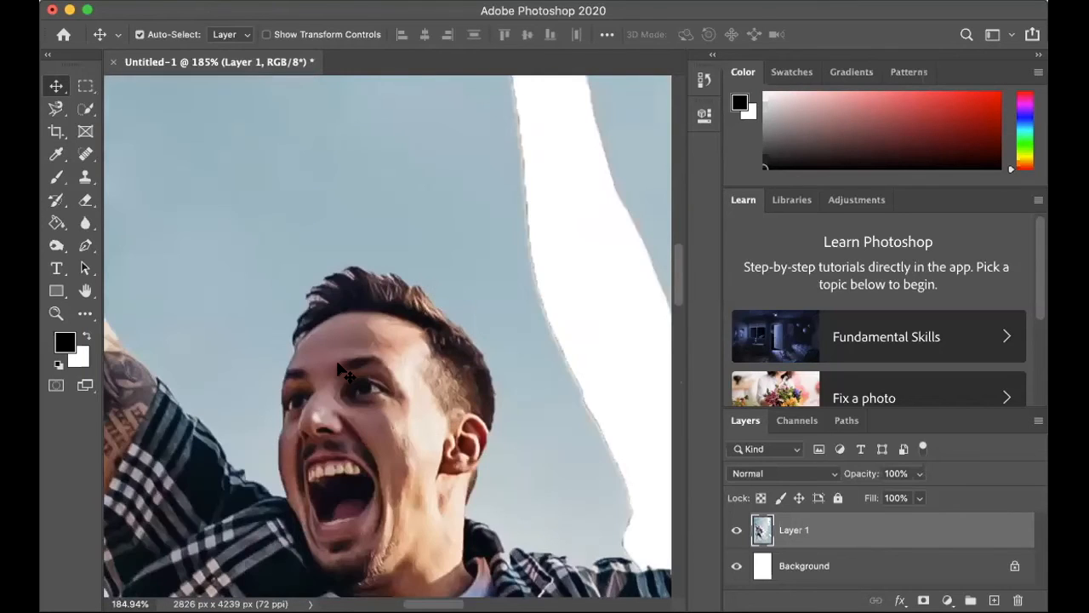
{"action": "mouse_move", "coordinate": [218, 360]}
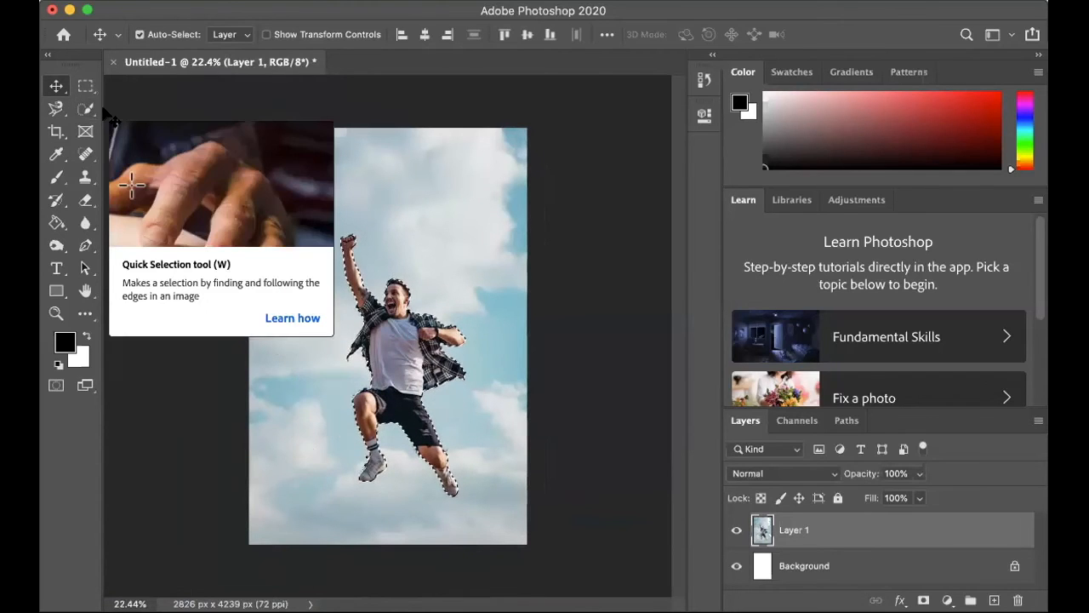
Switch to the Magic Wand Tool and set its Tolerance to 100.
{"action": "left_click", "coordinate": [54, 109]}
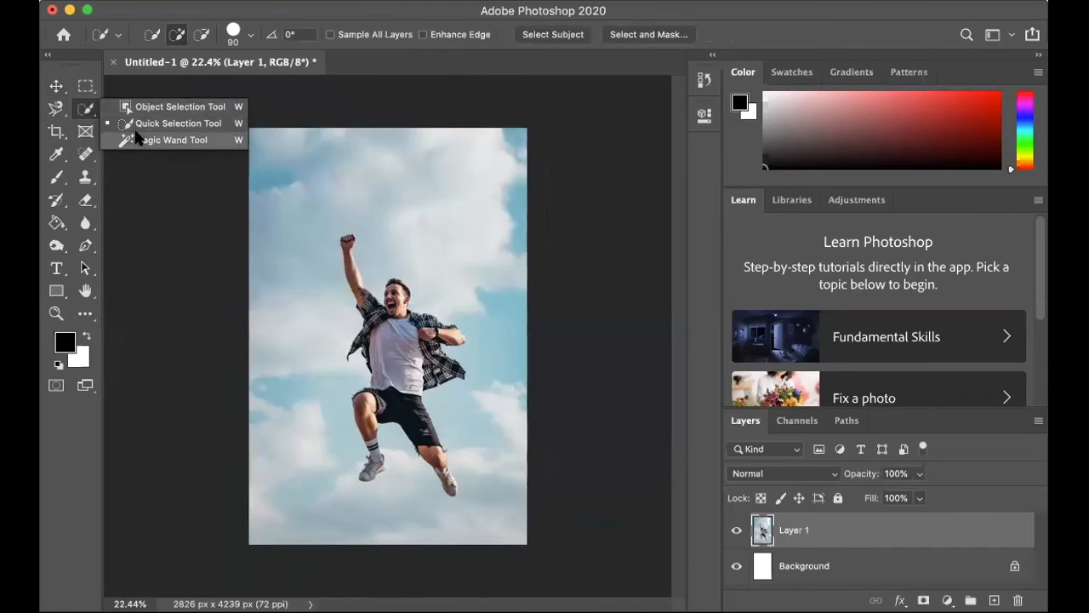
{"action": "left_click", "coordinate": [170, 139]}
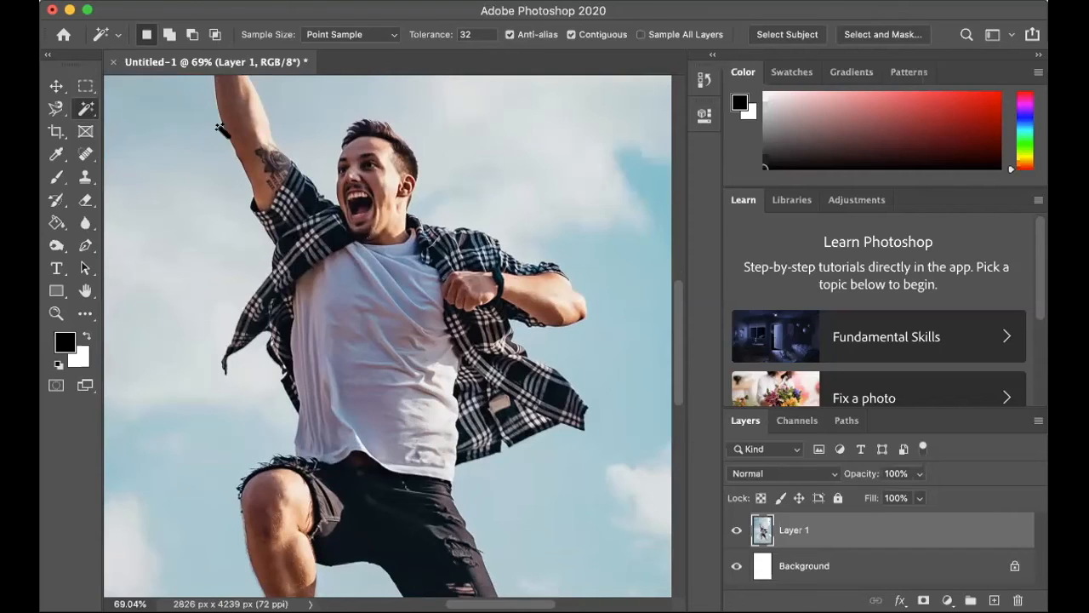
{"action": "mouse_move", "coordinate": [378, 286]}
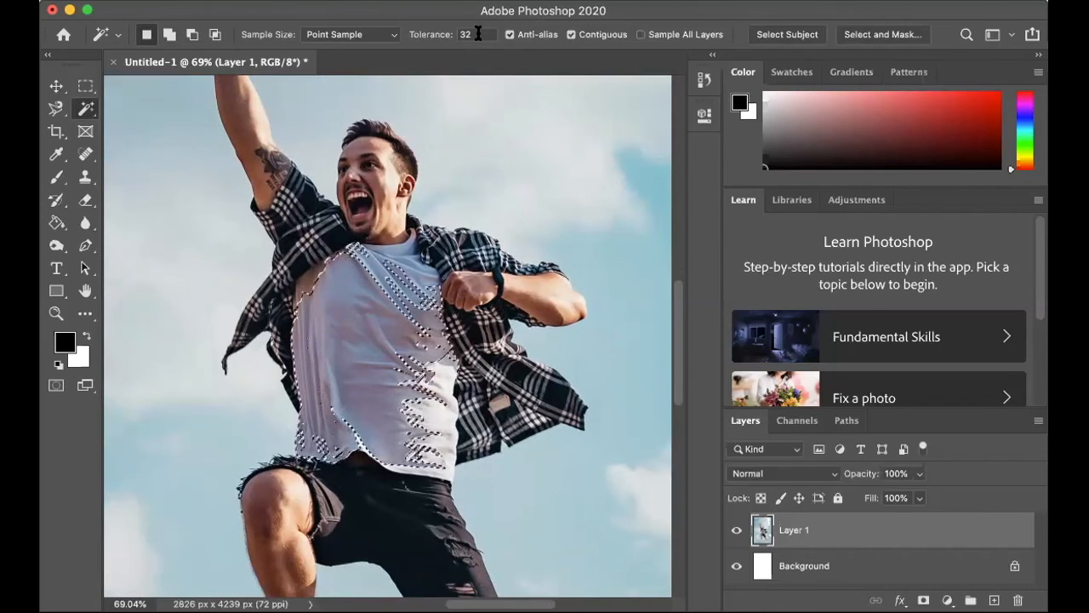
{"action": "type", "text": "100"}
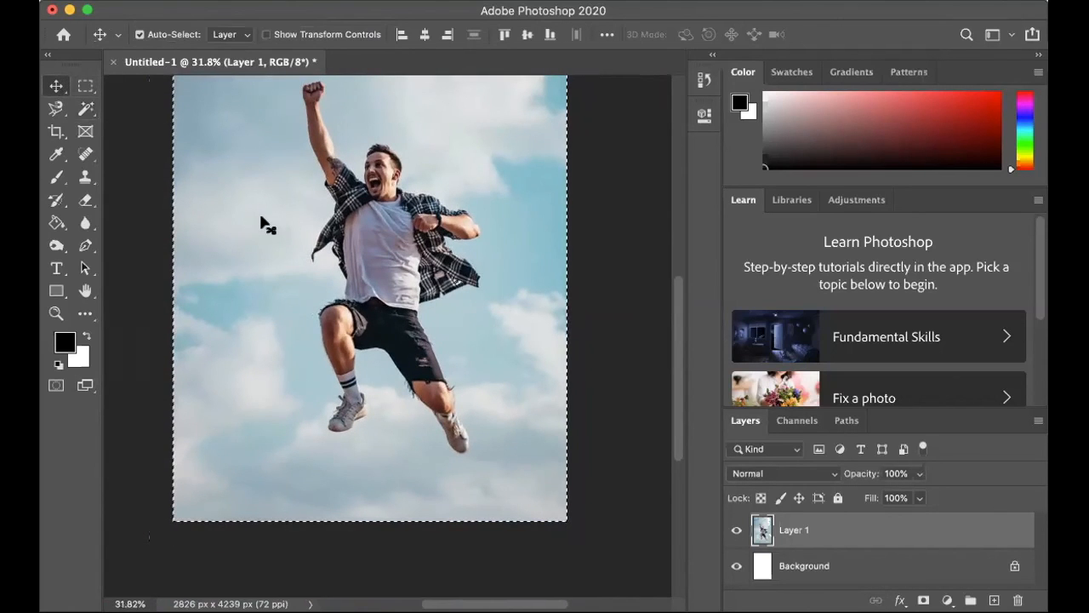
Drag across the canvas to clear the whole-photo selection.
{"action": "left_click_drag", "start_coordinate": [269, 224], "coordinate": [298, 340]}
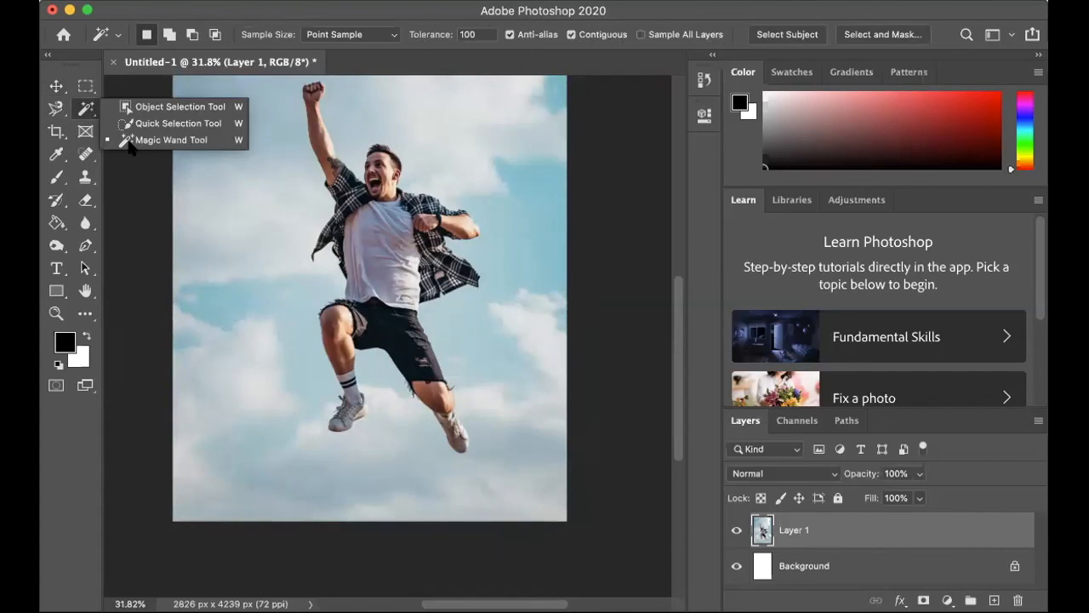
{"action": "mouse_move", "coordinate": [459, 62]}
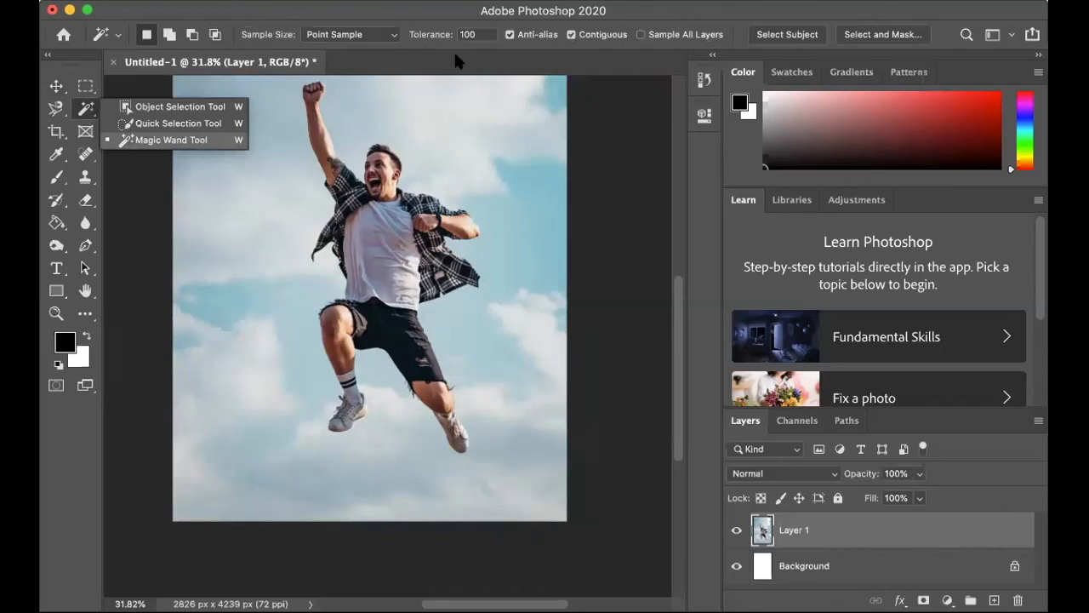
{"action": "mouse_move", "coordinate": [322, 76]}
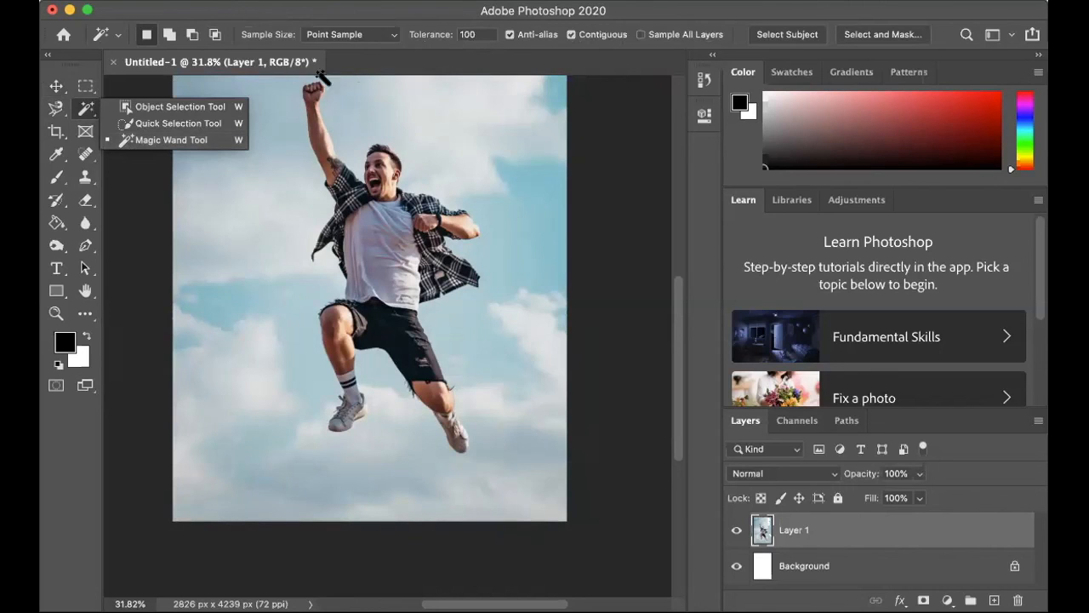
{"action": "mouse_move", "coordinate": [330, 320]}
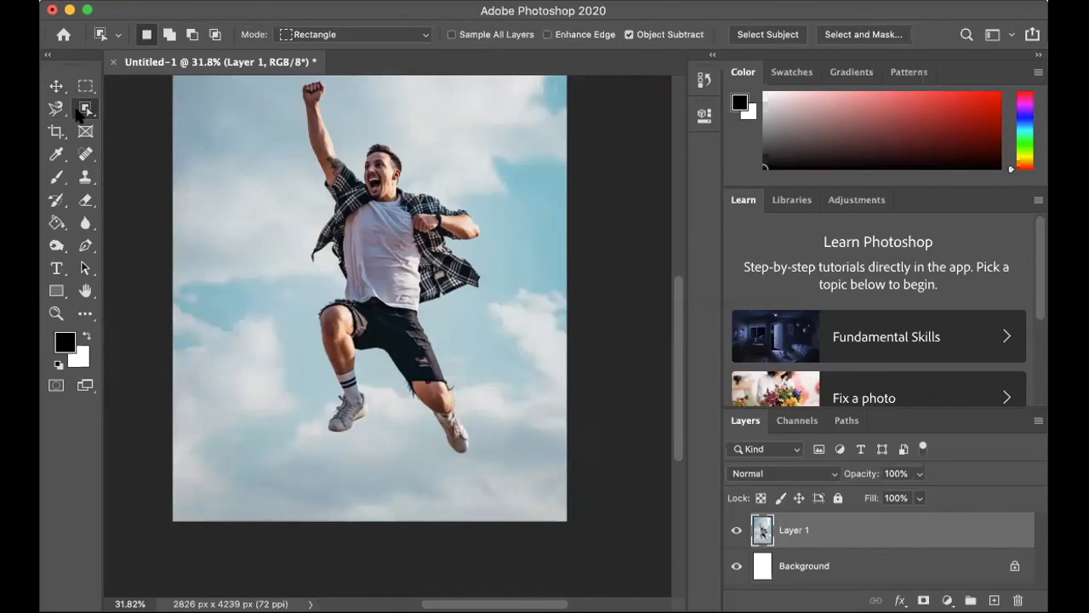
{"action": "mouse_move", "coordinate": [86, 109]}
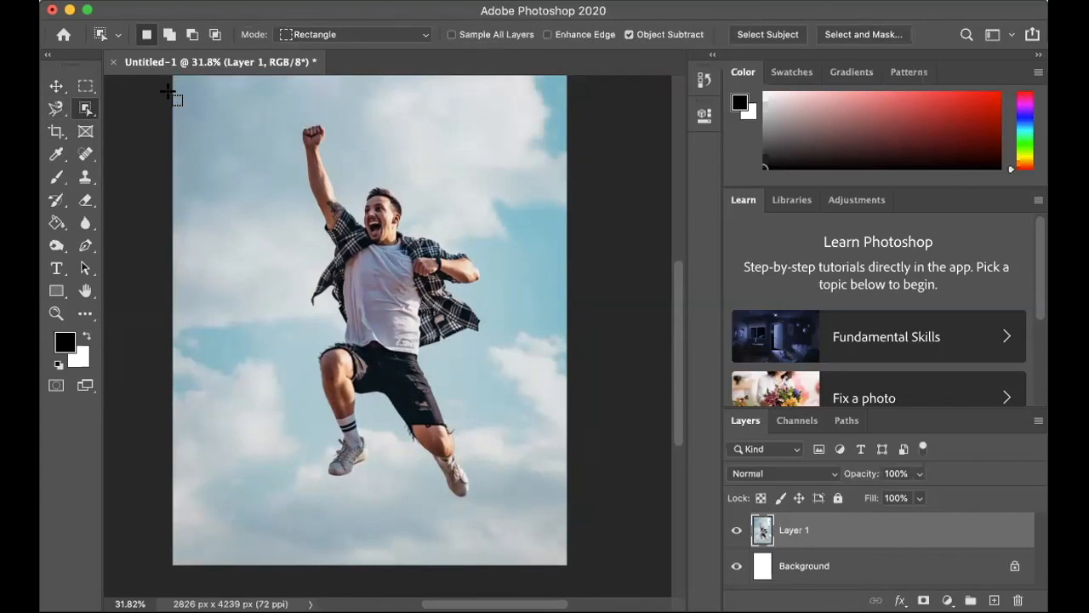
{"action": "mouse_move", "coordinate": [86, 109]}
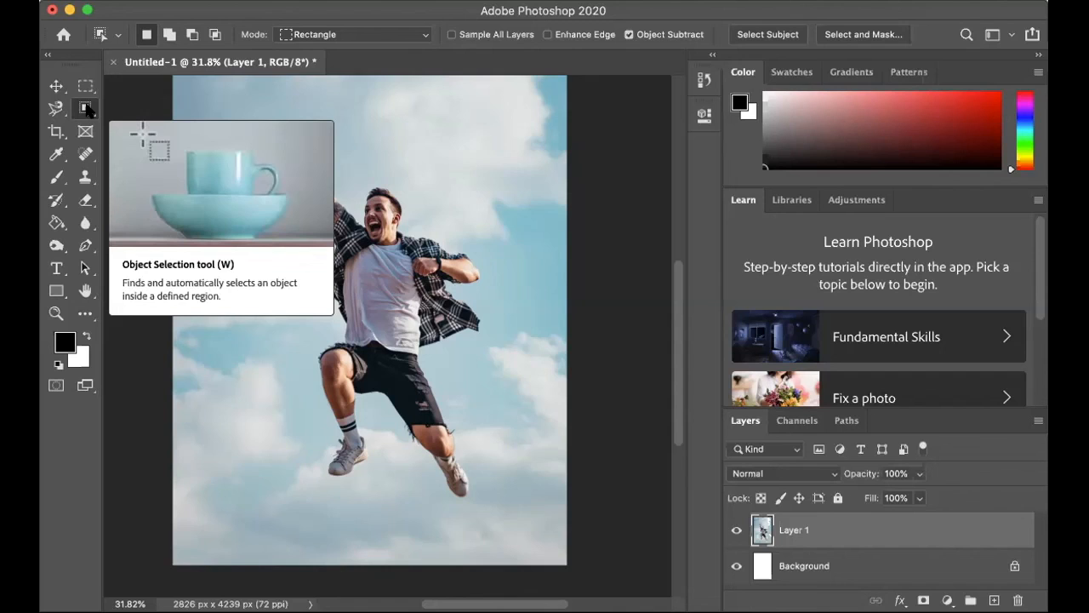
{"action": "mouse_move", "coordinate": [390, 71]}
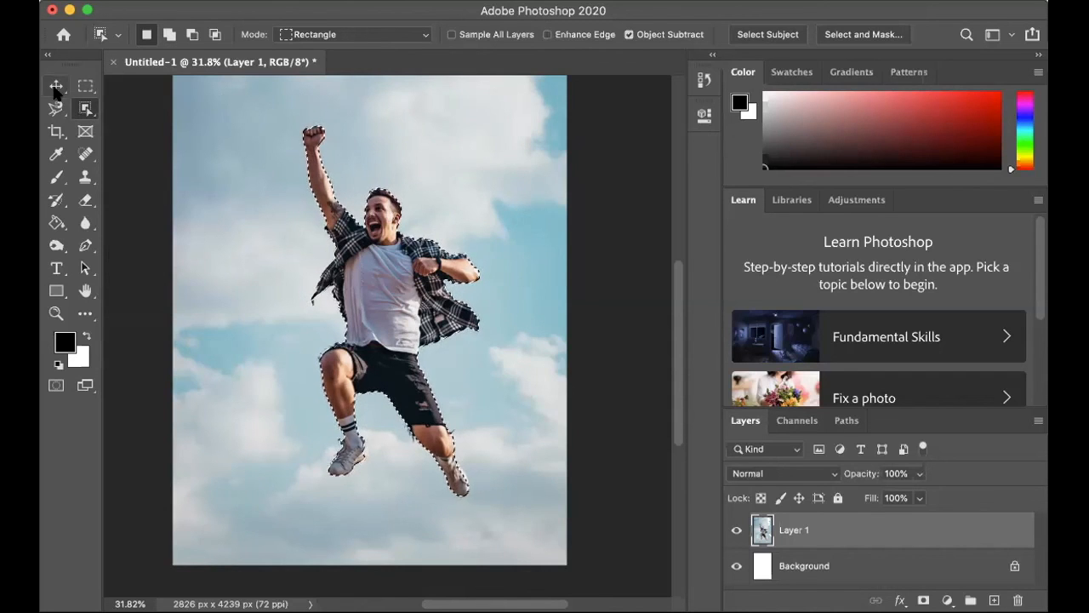
Switch to the Move tool with the auto-selected man ready to drag.
{"action": "left_click", "coordinate": [56, 85]}
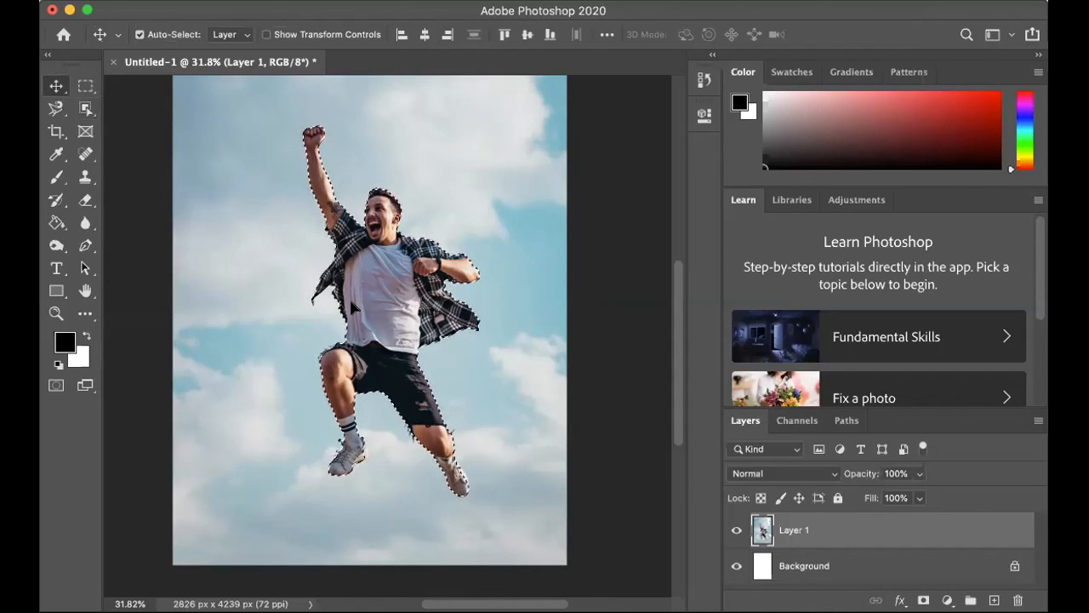